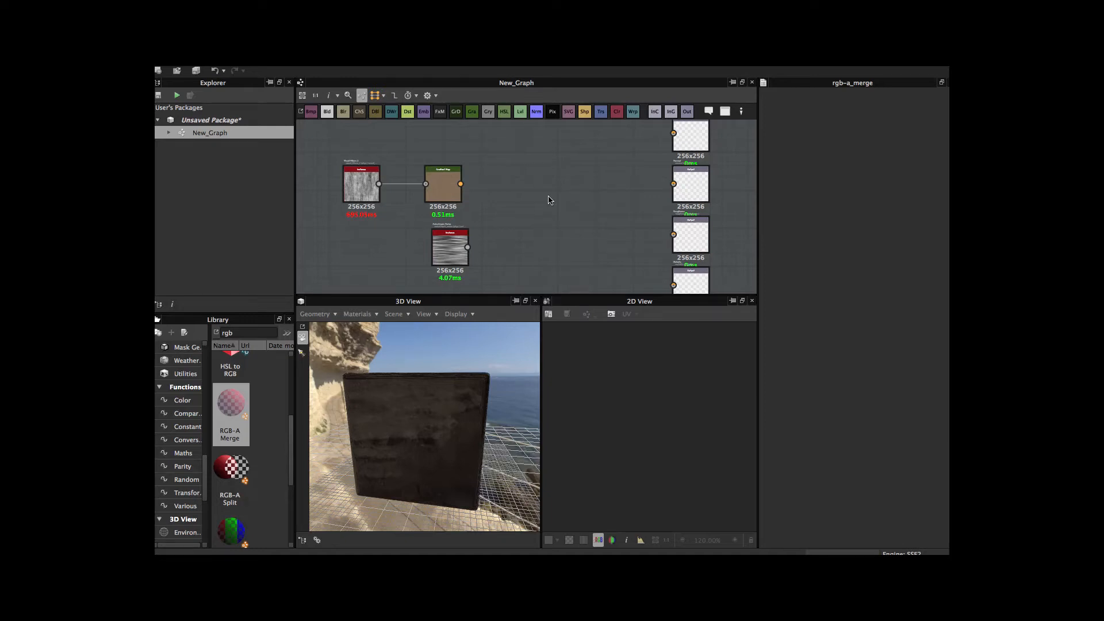
pyautogui.moveTo(437, 402)
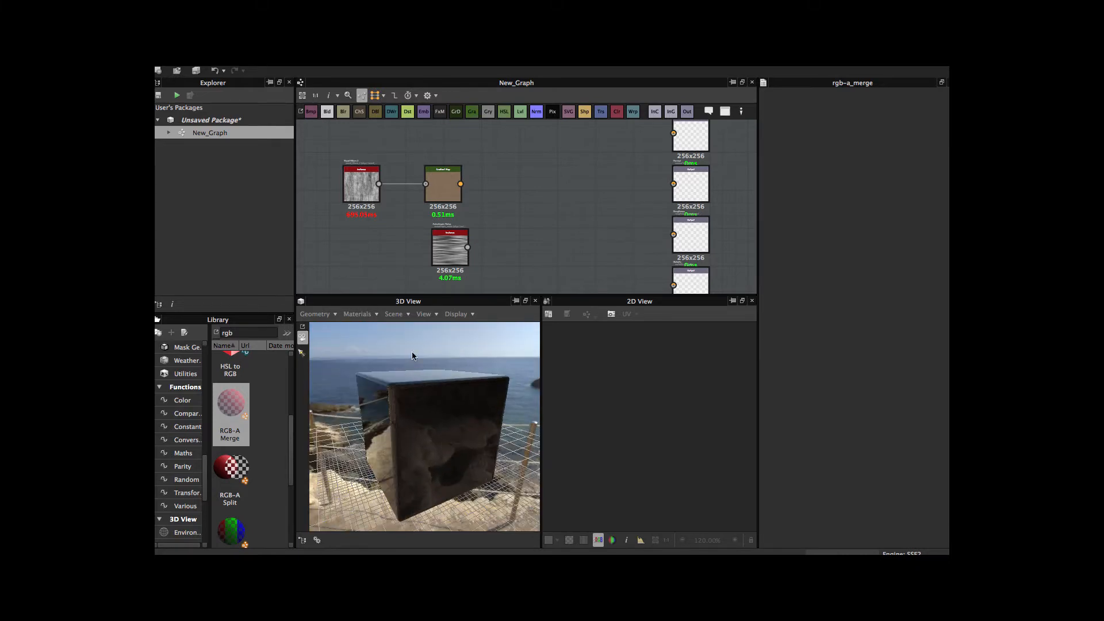
# Search the node library for 'rgb' to locate the RGB-A Merge node
pyautogui.moveTo(412, 356); pyautogui.dragTo(435, 381)
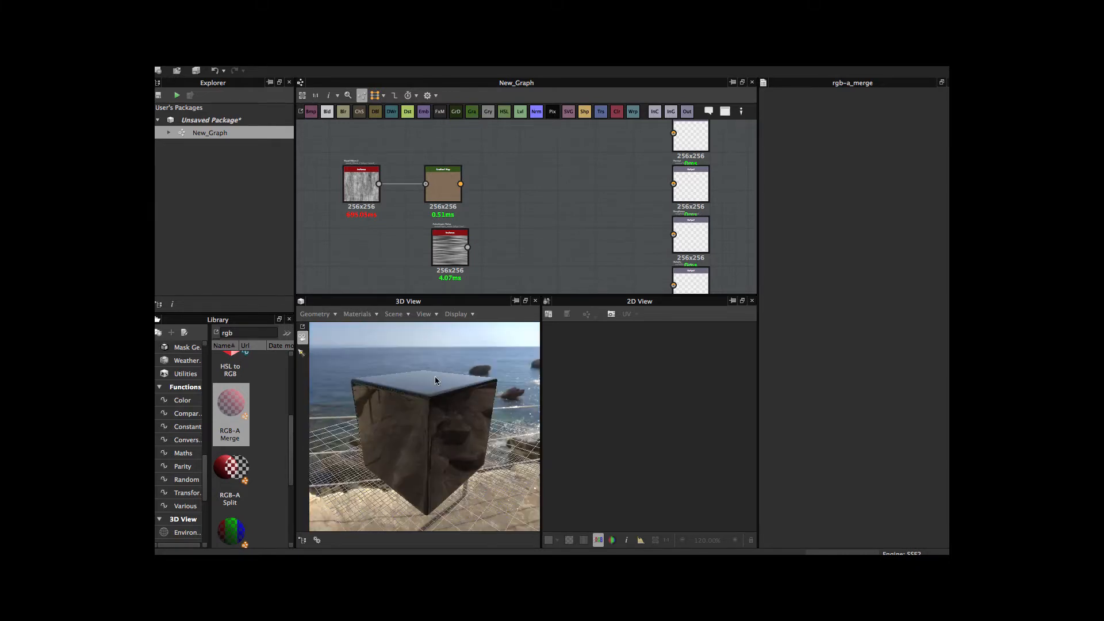
pyautogui.click(450, 246)
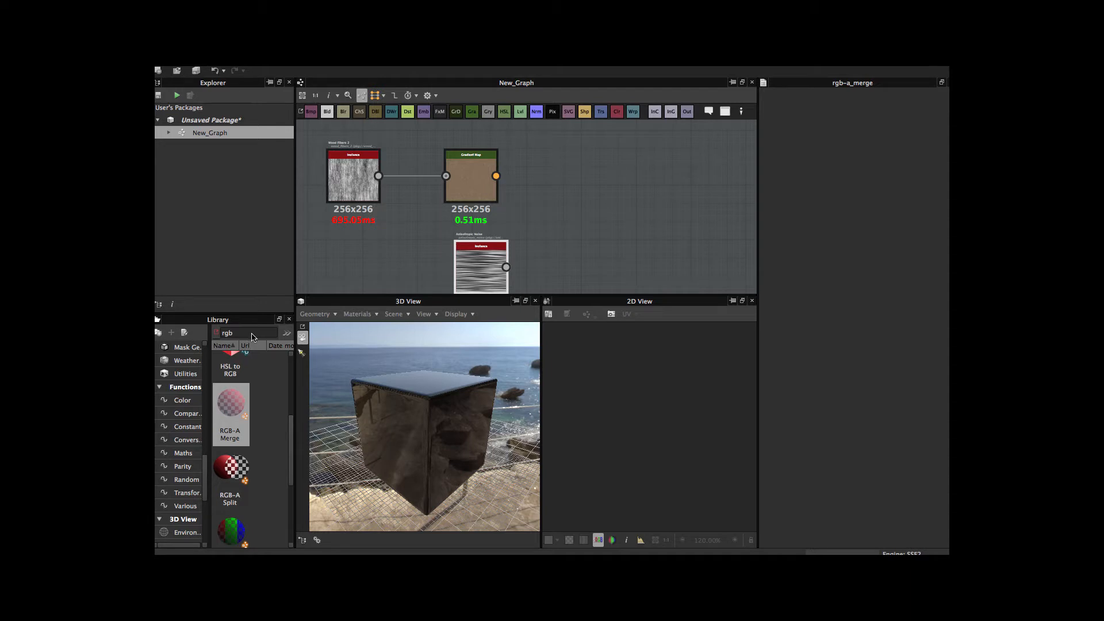
pyautogui.click(246, 332)
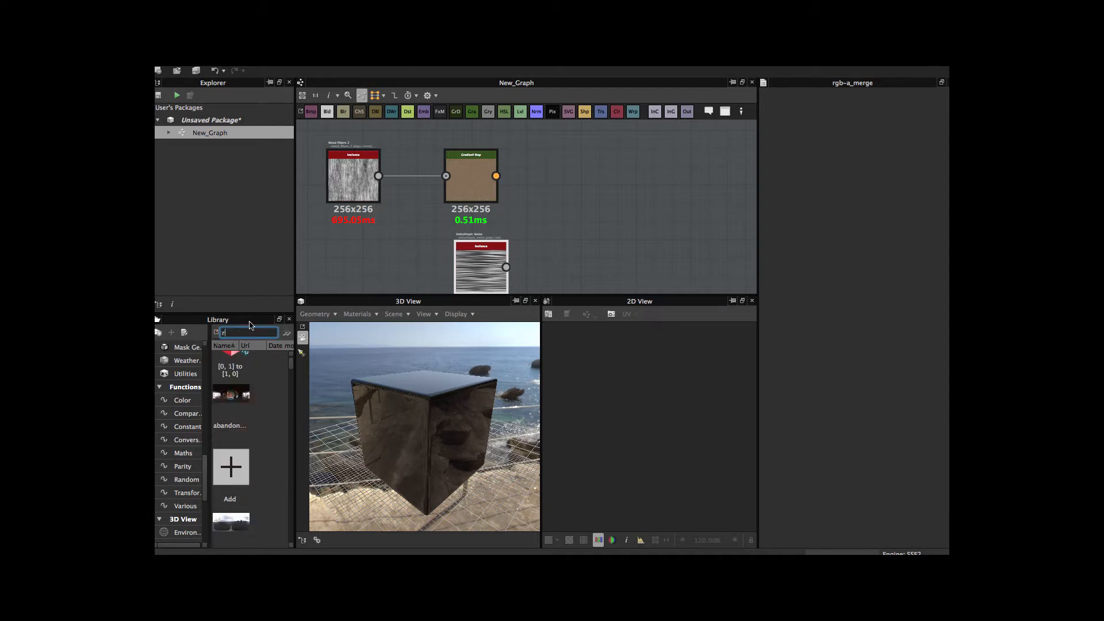
pyautogui.write('gb')
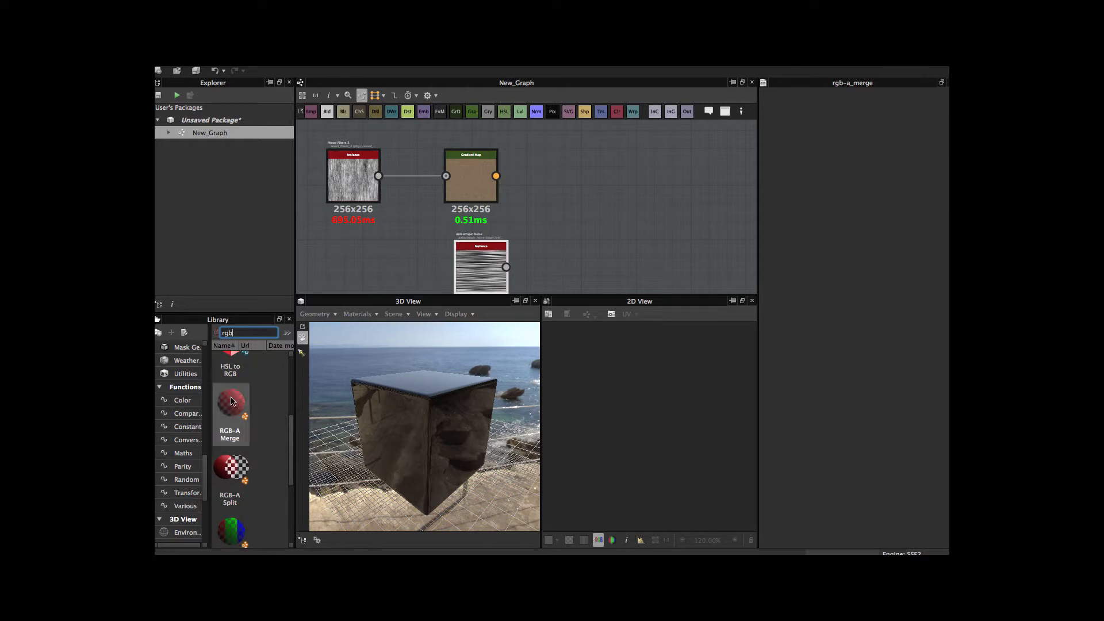
pyautogui.moveTo(232, 418)
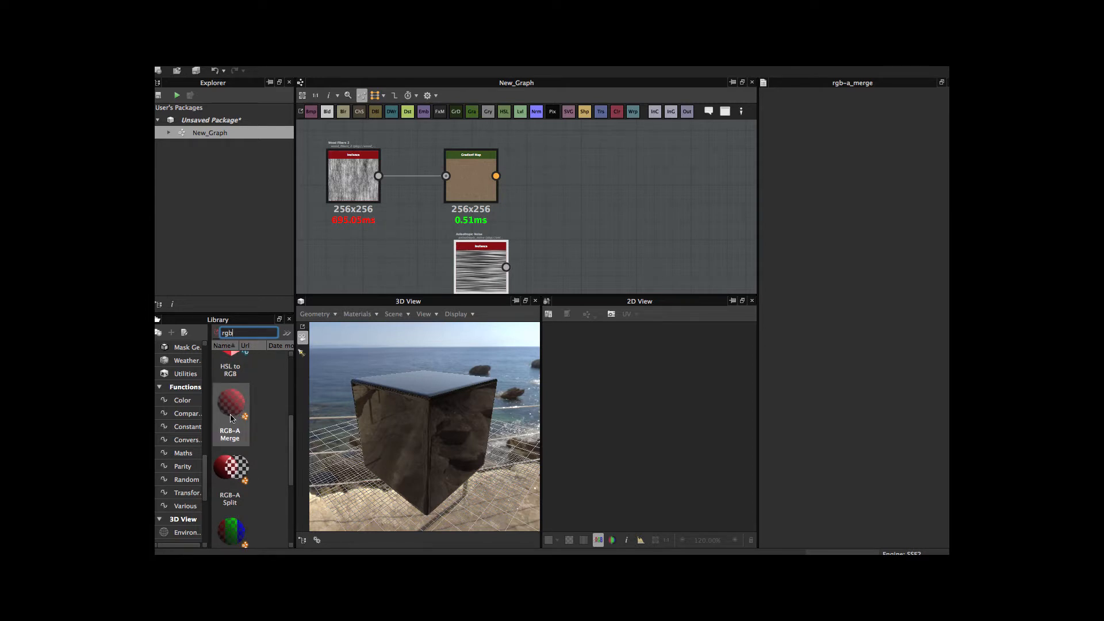
pyautogui.moveTo(231, 468)
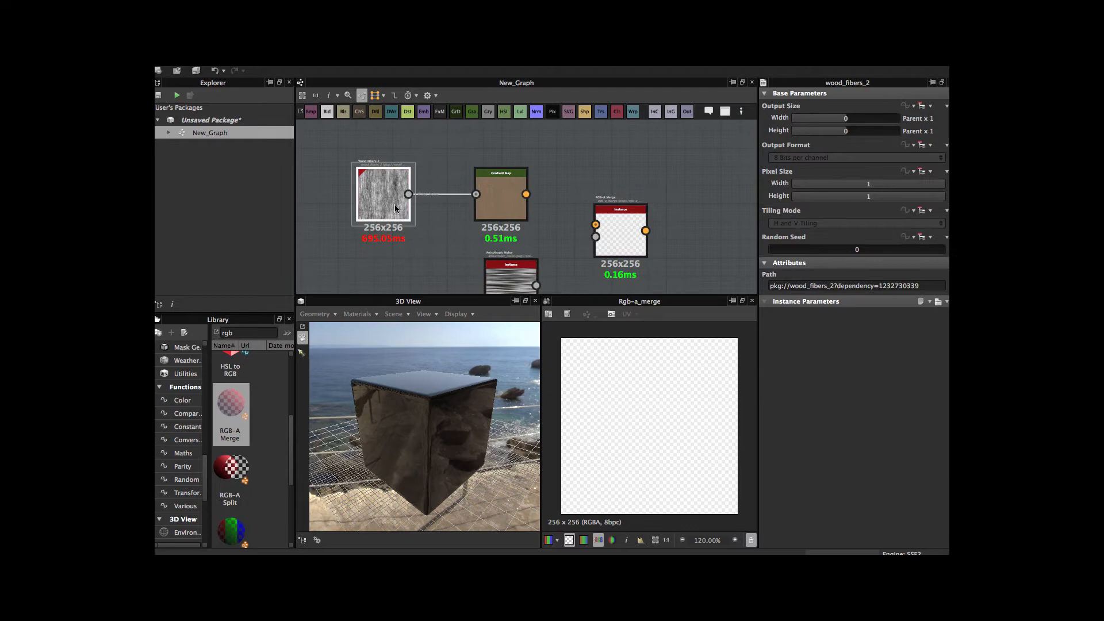
# Preview the wood fibers and colour, then wire the Gradient Map colour into RGB-A Merge
pyautogui.click(384, 193)
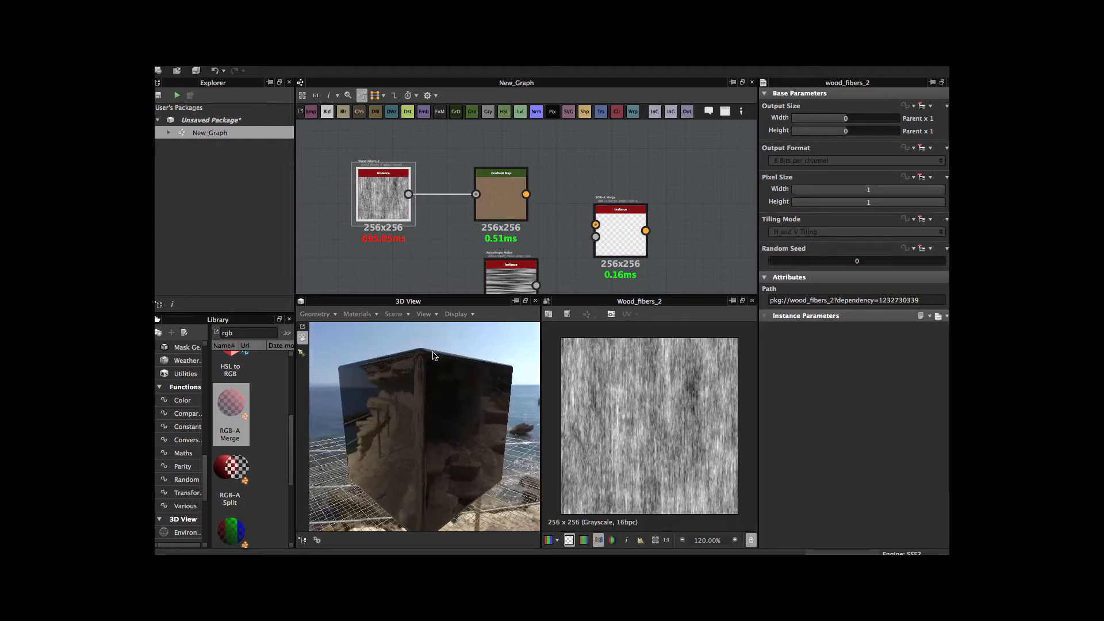
pyautogui.click(500, 193)
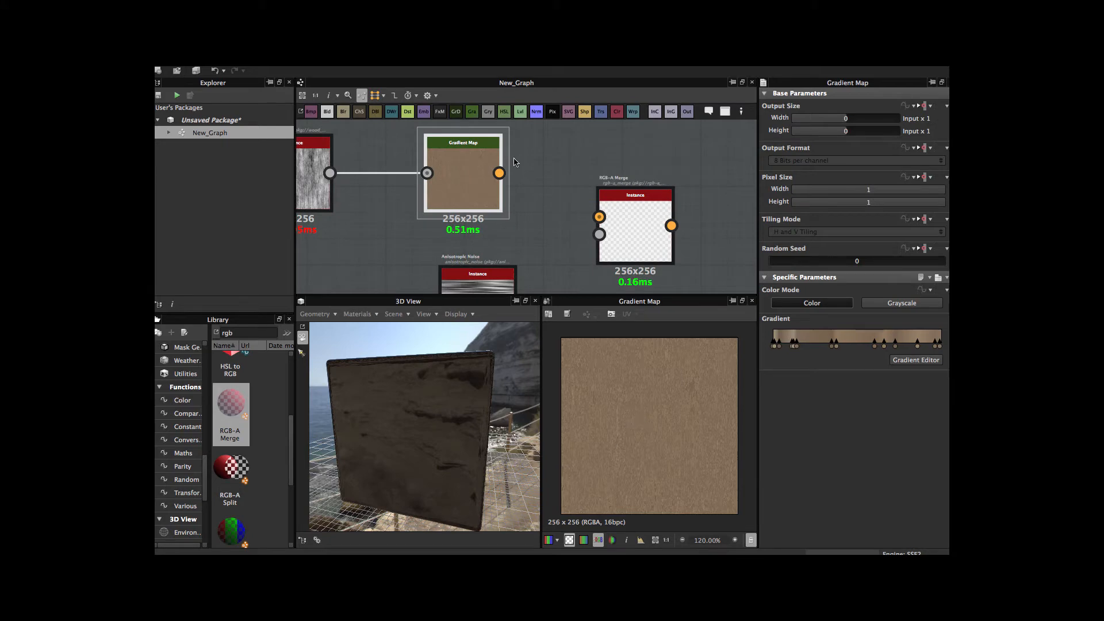
pyautogui.moveTo(499, 174); pyautogui.dragTo(599, 217)
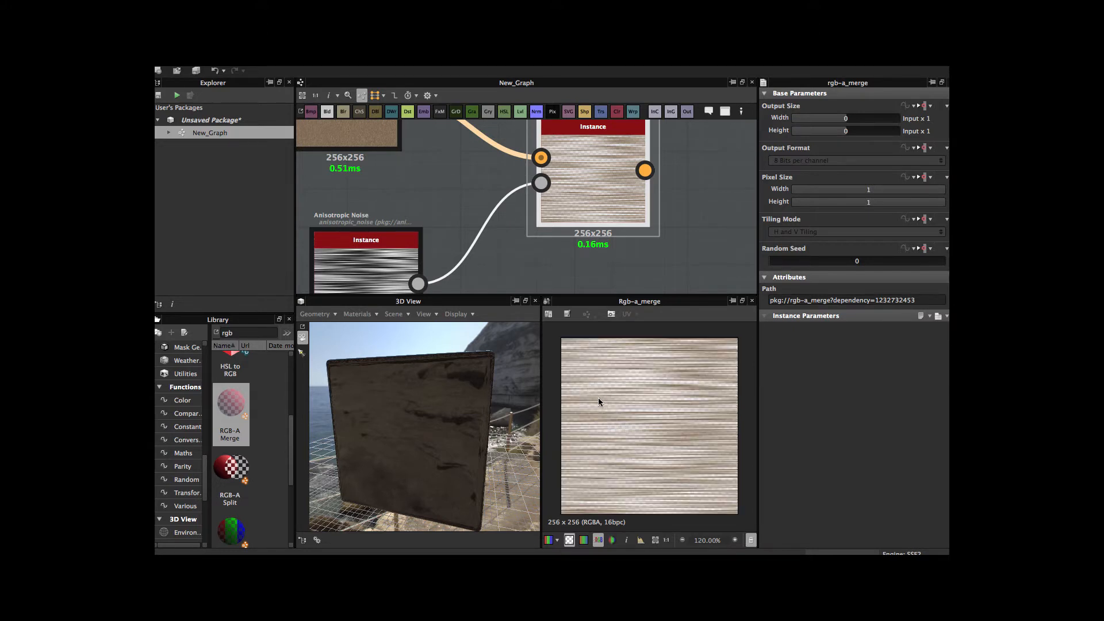
pyautogui.moveTo(580, 373)
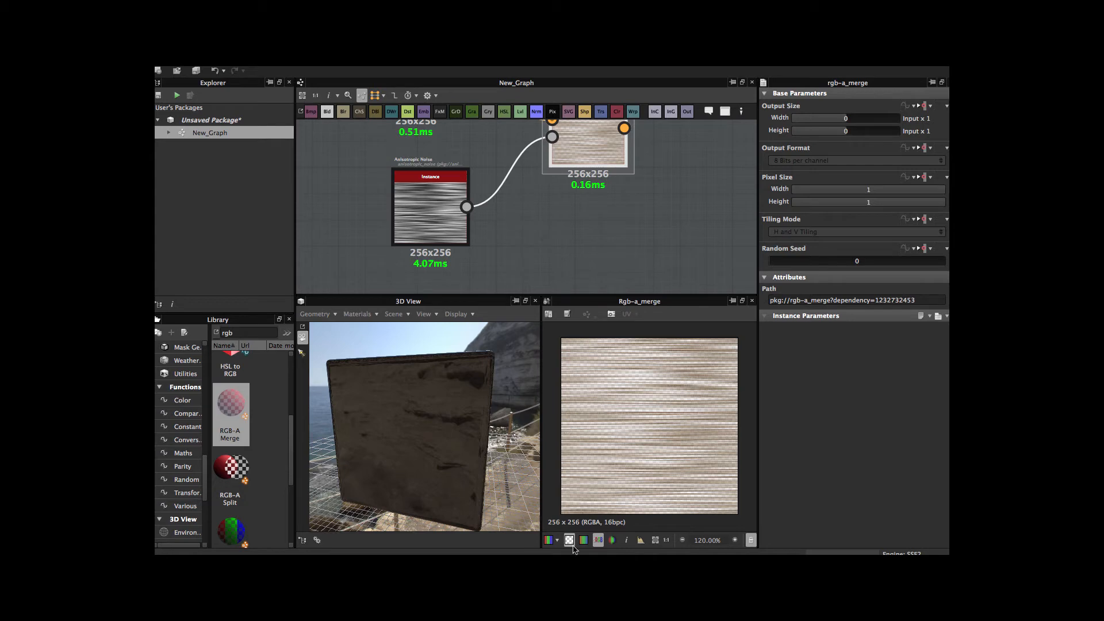
# Place an RGB-A Split node fed by the RGB-A Merge output
pyautogui.click(569, 540)
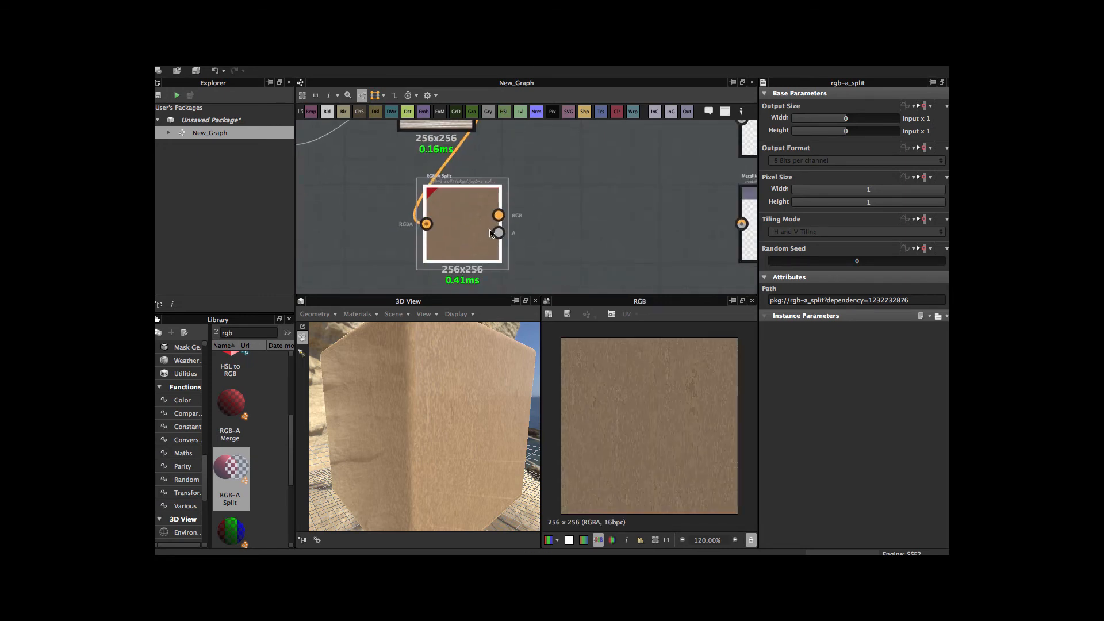
# Preview the RGB-A Split node's alpha output showing the streaky noise
pyautogui.click(498, 215)
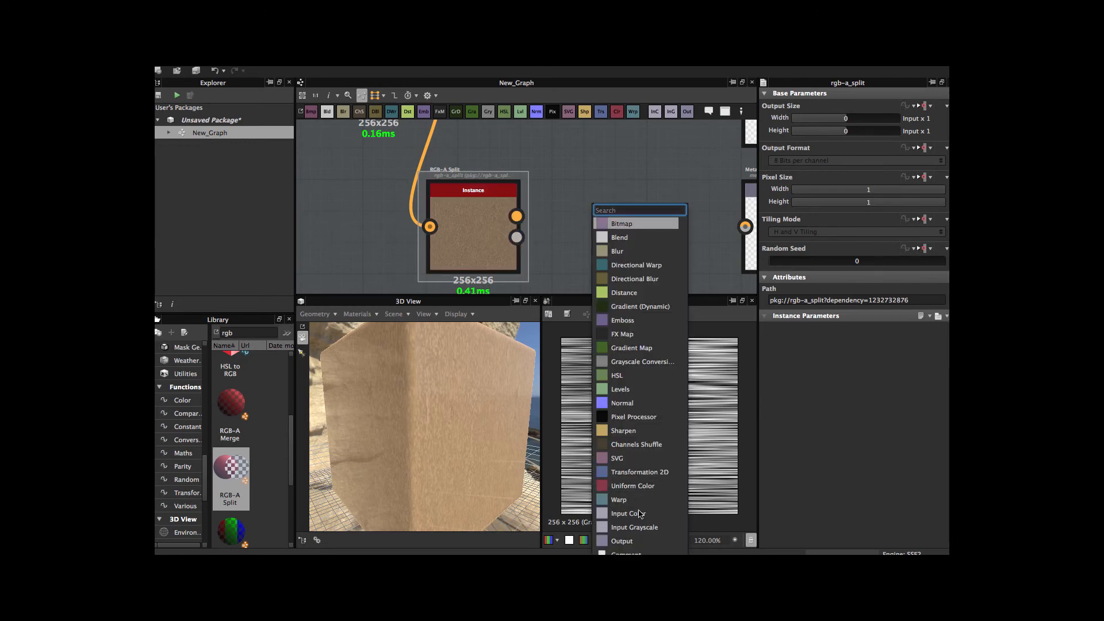
# Add Output nodes for the Split node's RGB colour and alpha noise
pyautogui.click(634, 527)
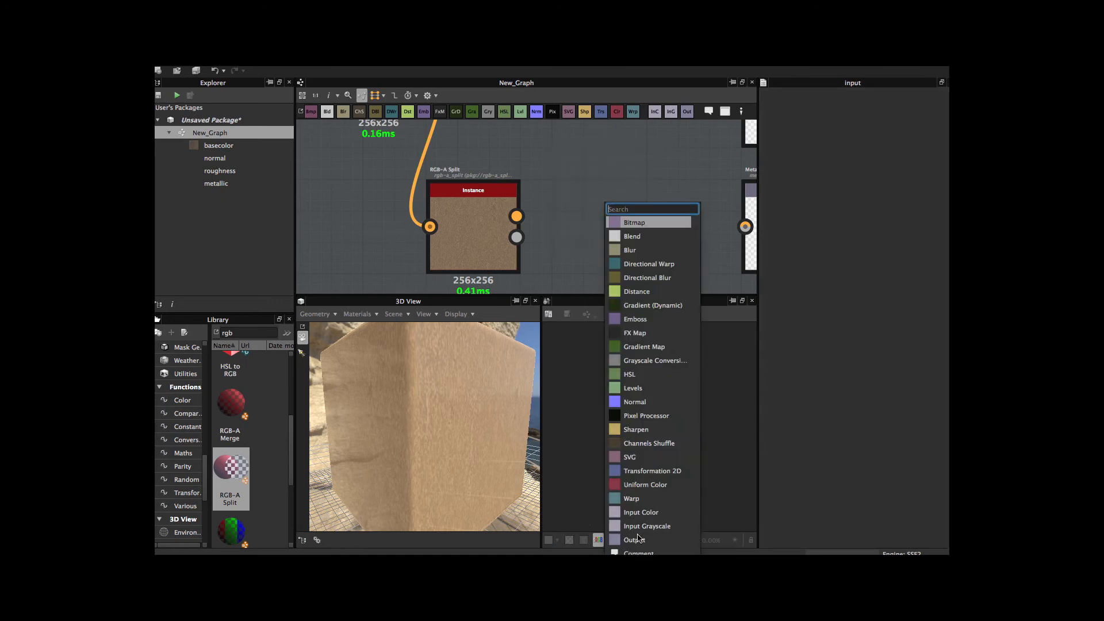
pyautogui.click(635, 539)
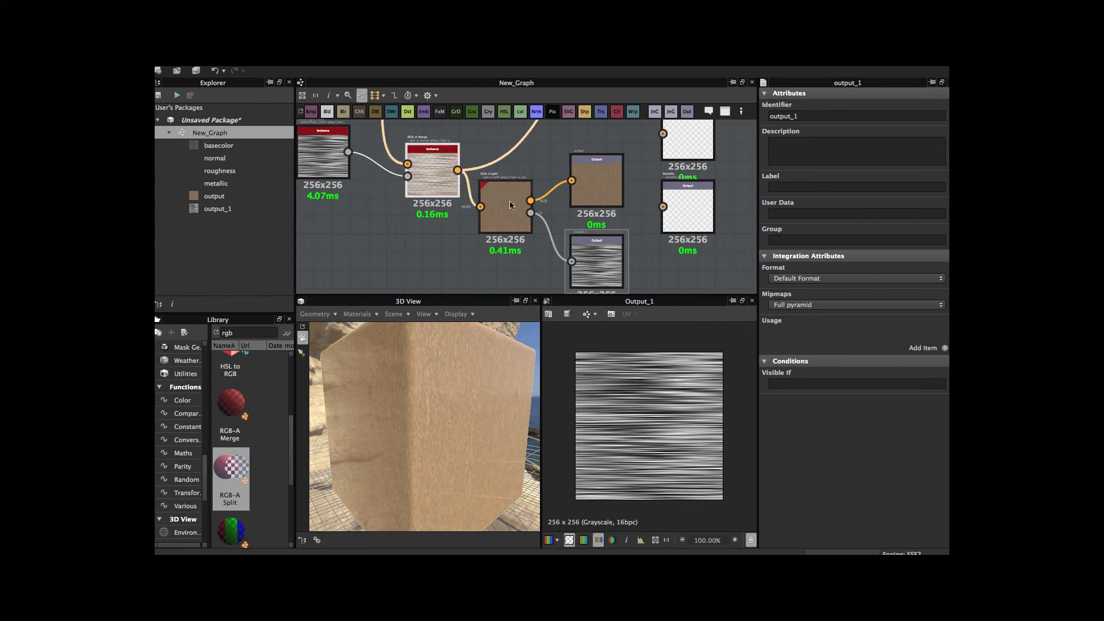
# Display the RGB-A Split node's brown wood RGB result in the 2D View
pyautogui.click(505, 205)
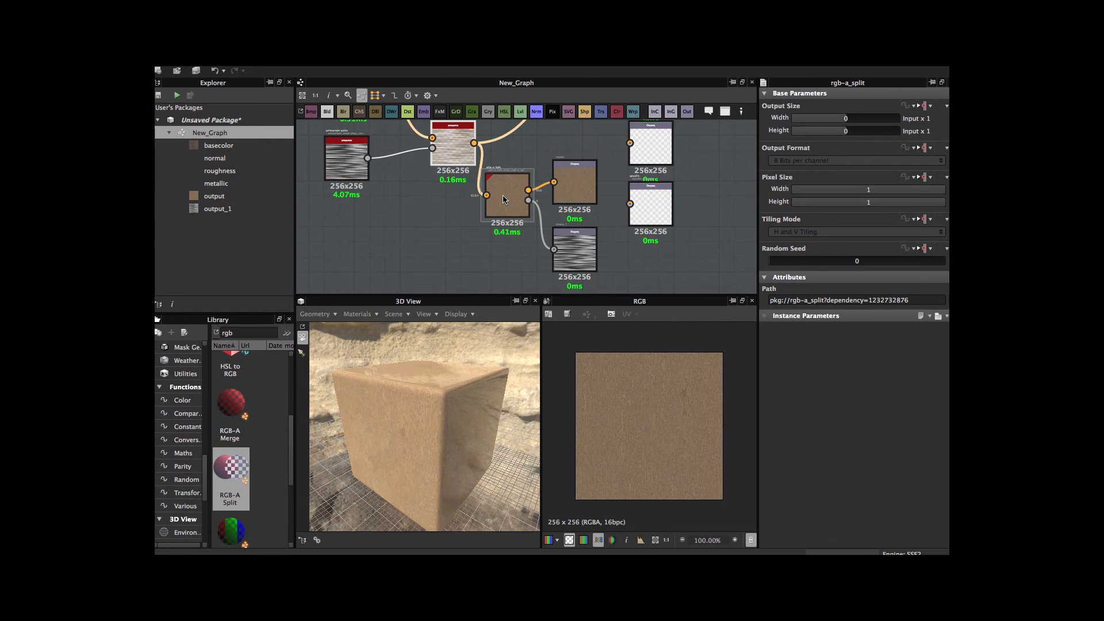
pyautogui.moveTo(506, 199)
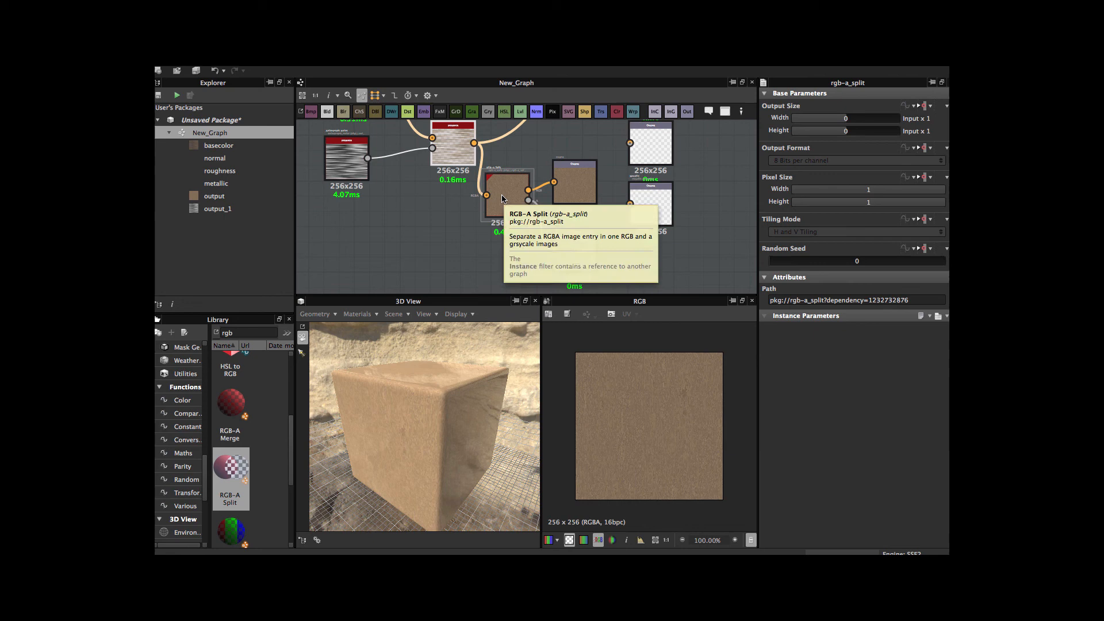